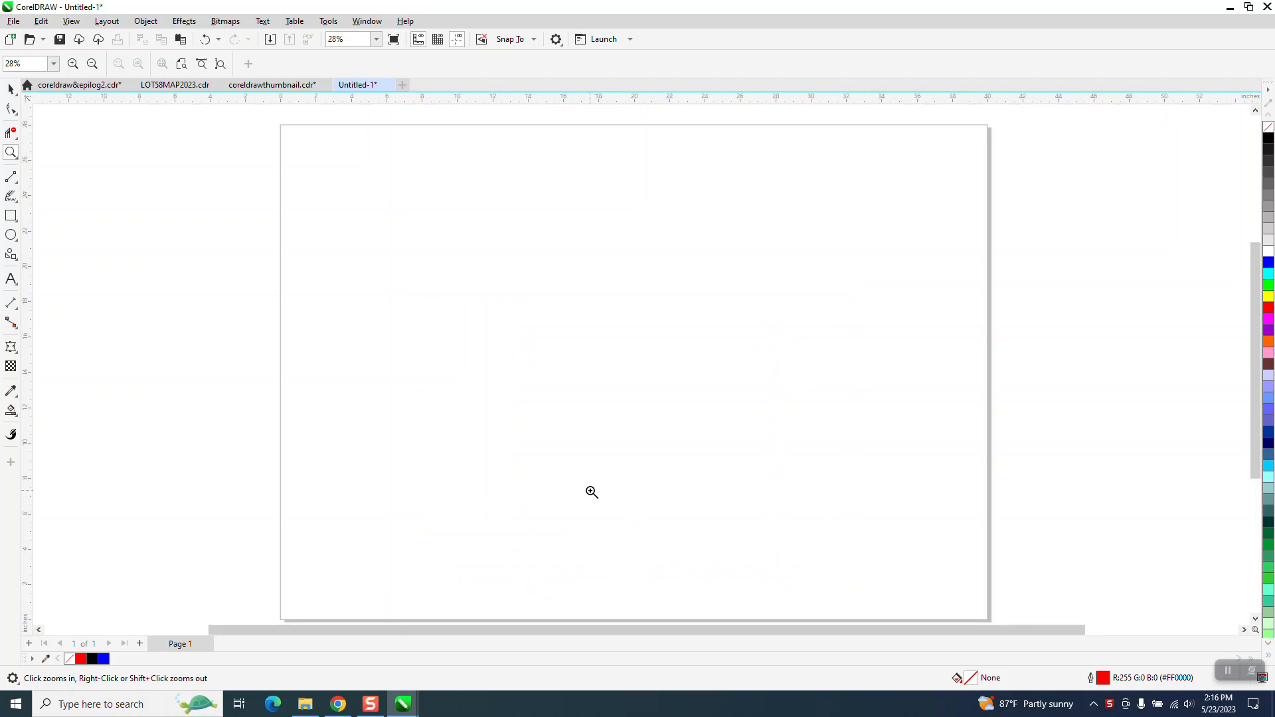
pyautogui.moveTo(466, 285)
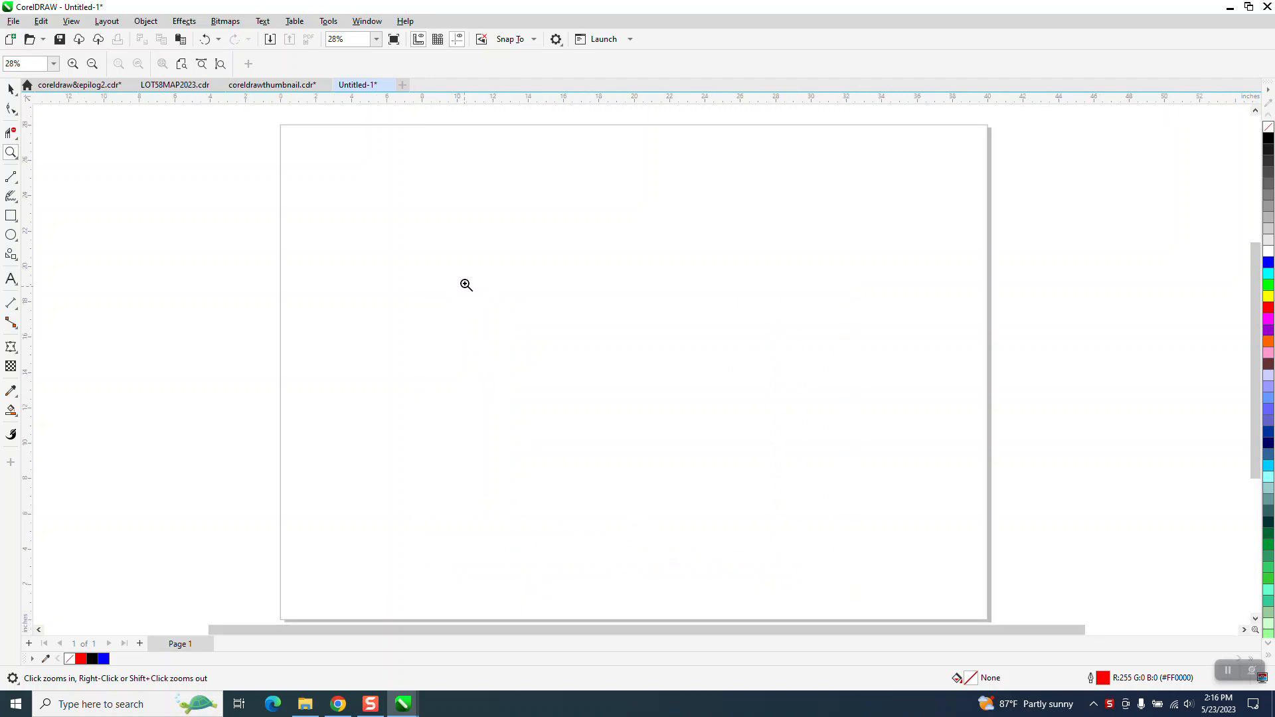
pyautogui.moveTo(530, 355)
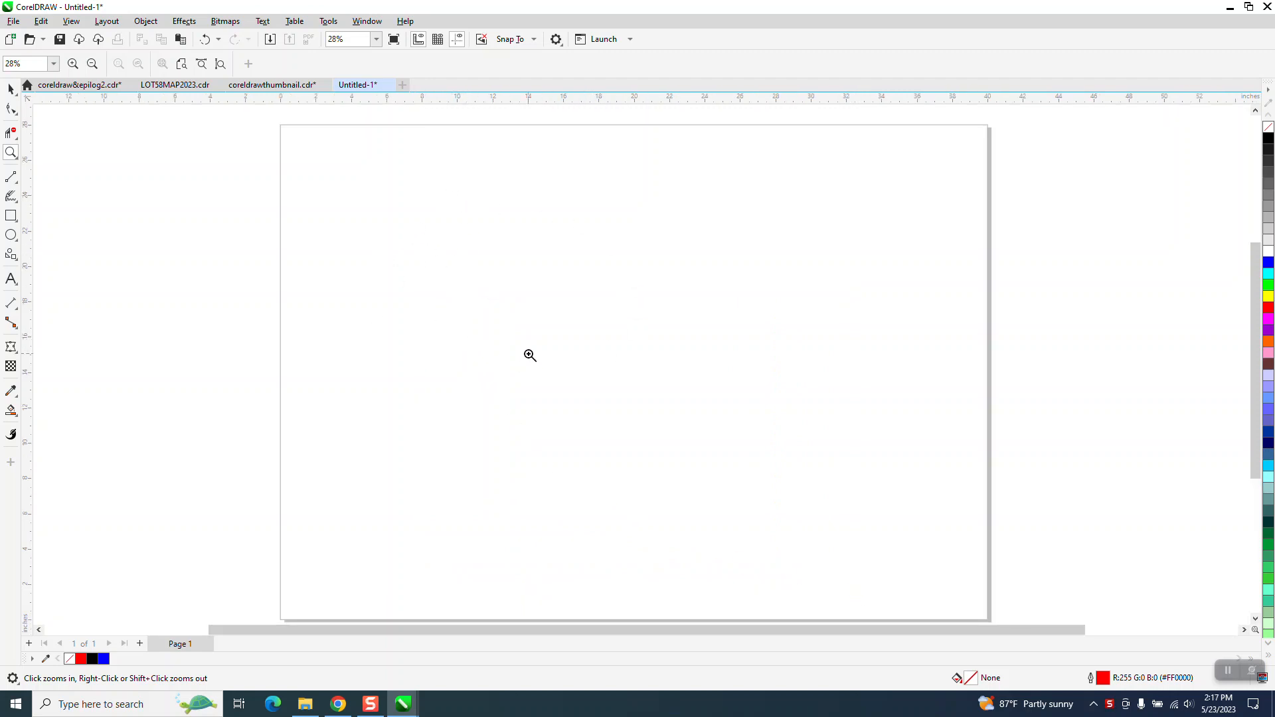
pyautogui.moveTo(590, 338)
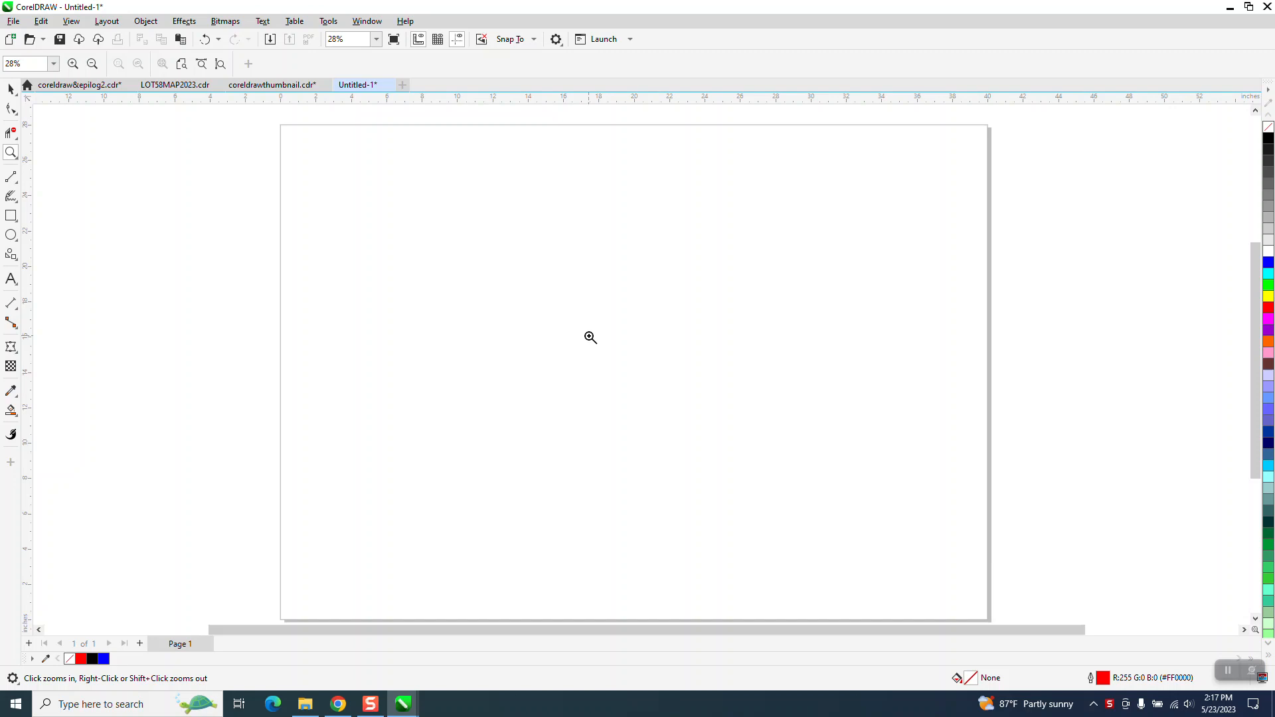
pyautogui.moveTo(592, 337)
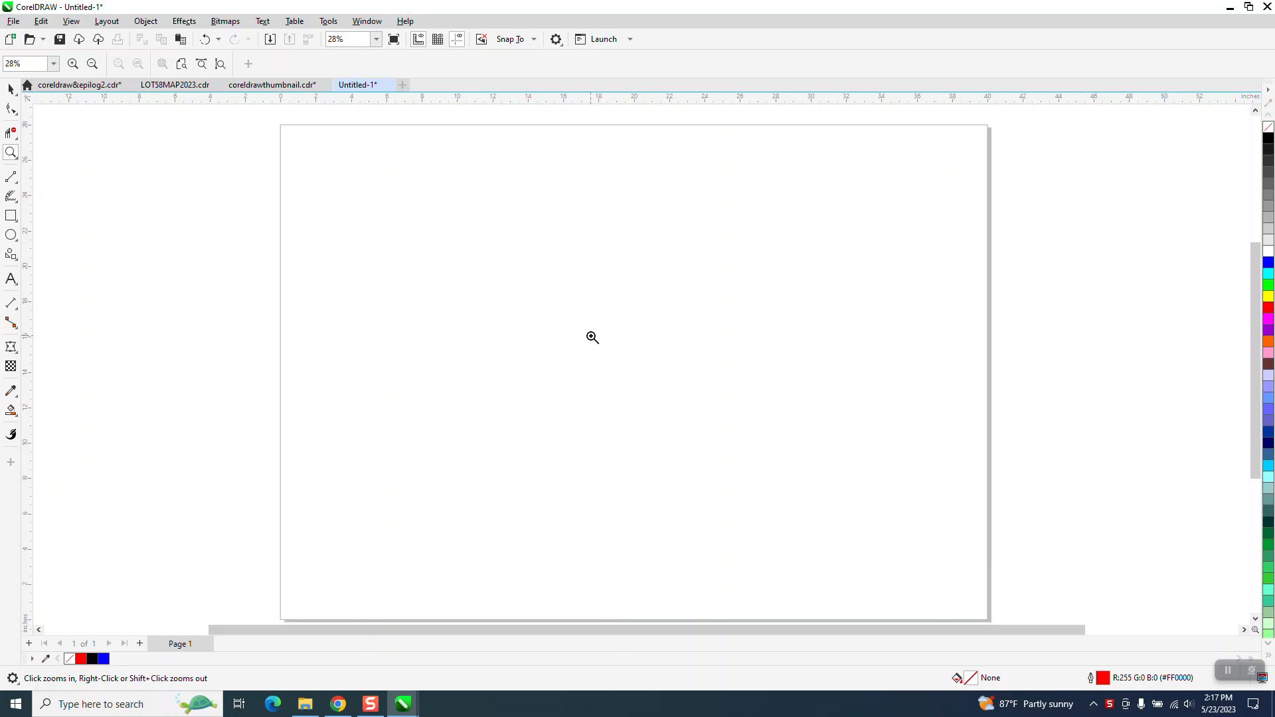
pyautogui.moveTo(12, 20)
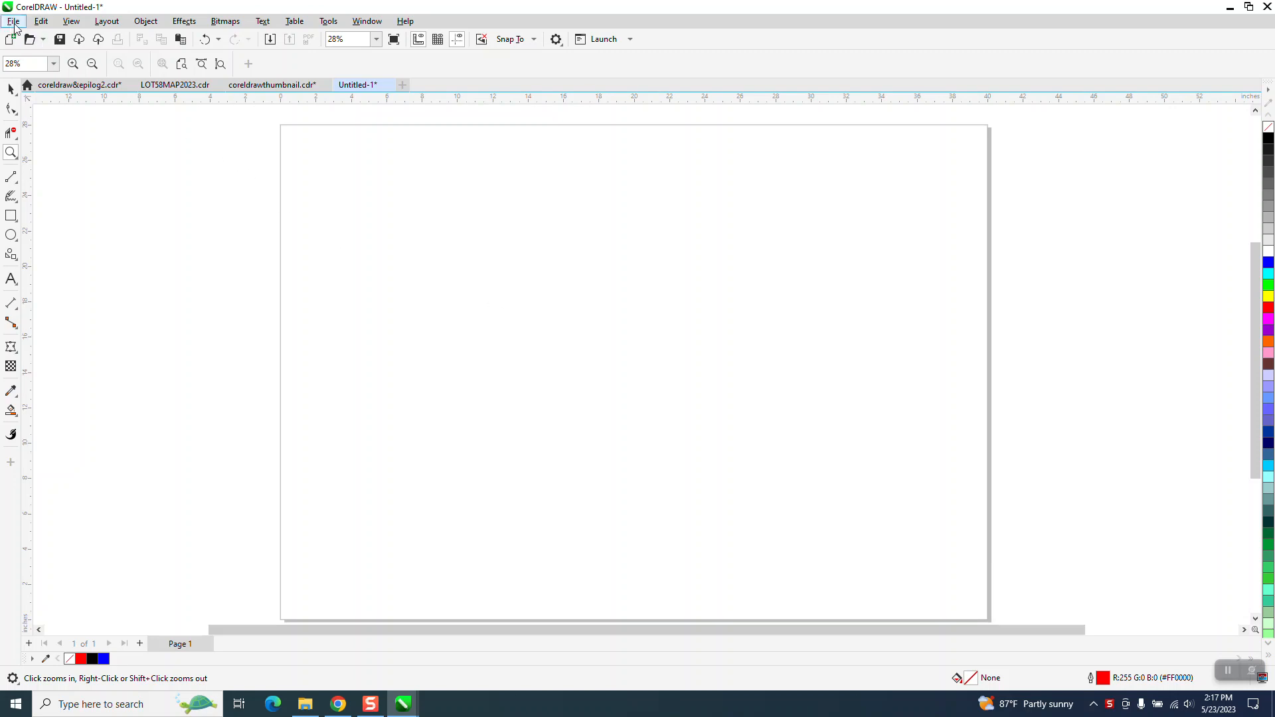
# Import the 4INCH.png circle scan onto the untitled document's page
pyautogui.click(13, 21)
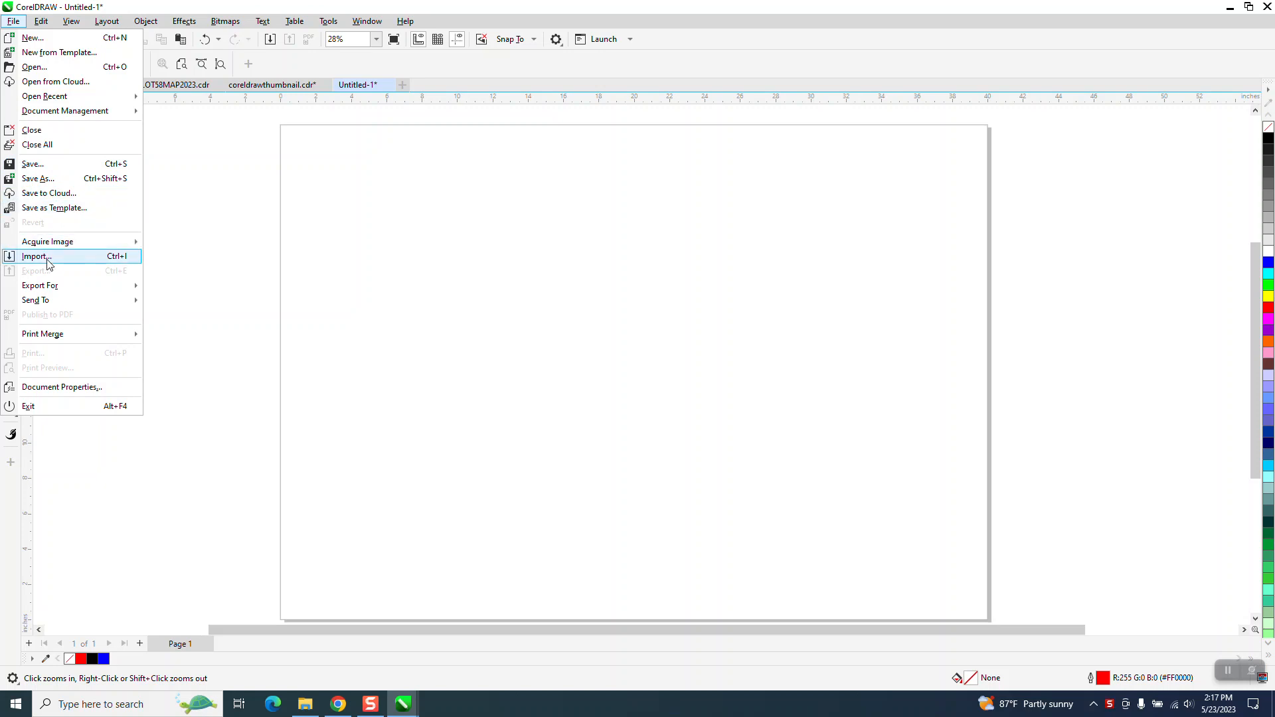
pyautogui.click(34, 257)
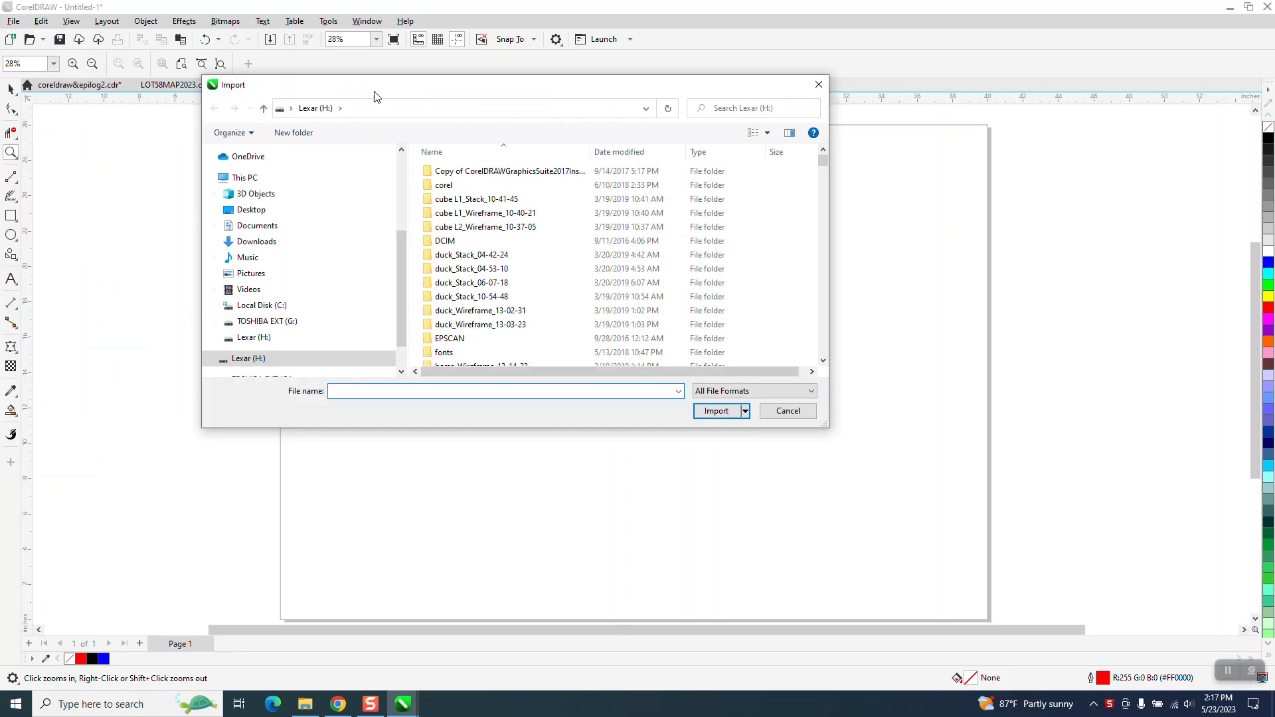
pyautogui.write('4')
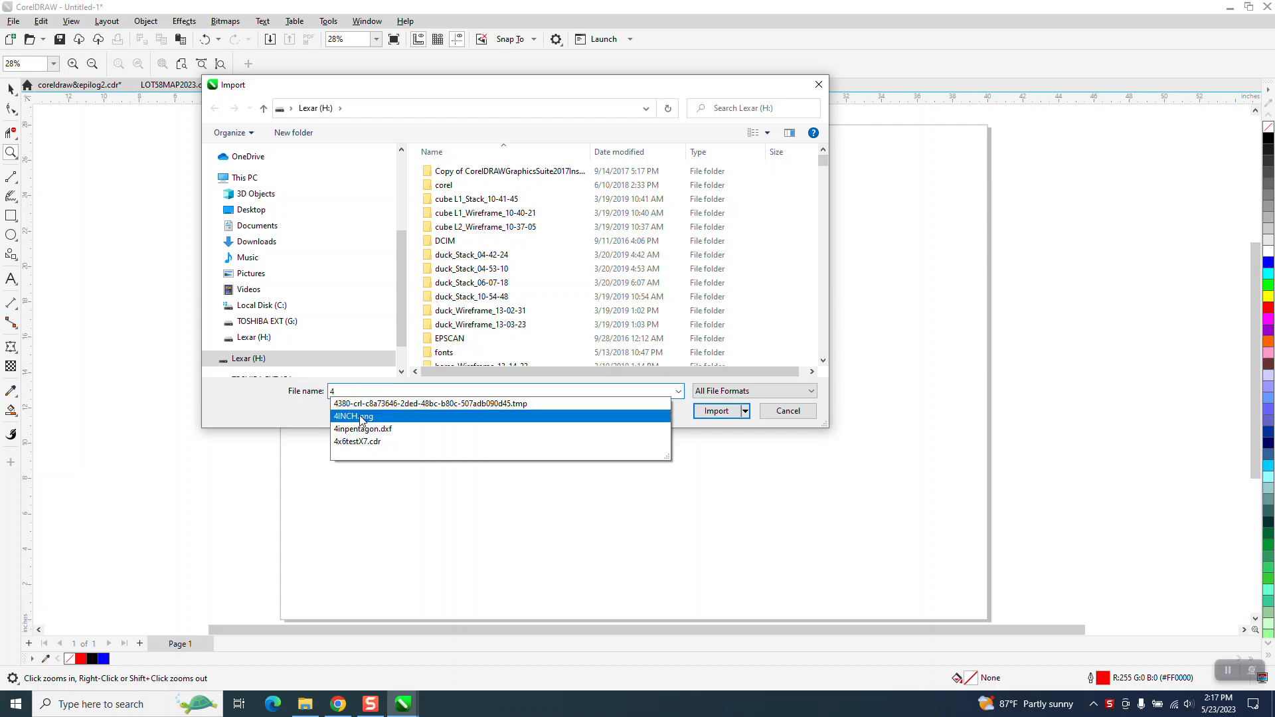
pyautogui.click(716, 411)
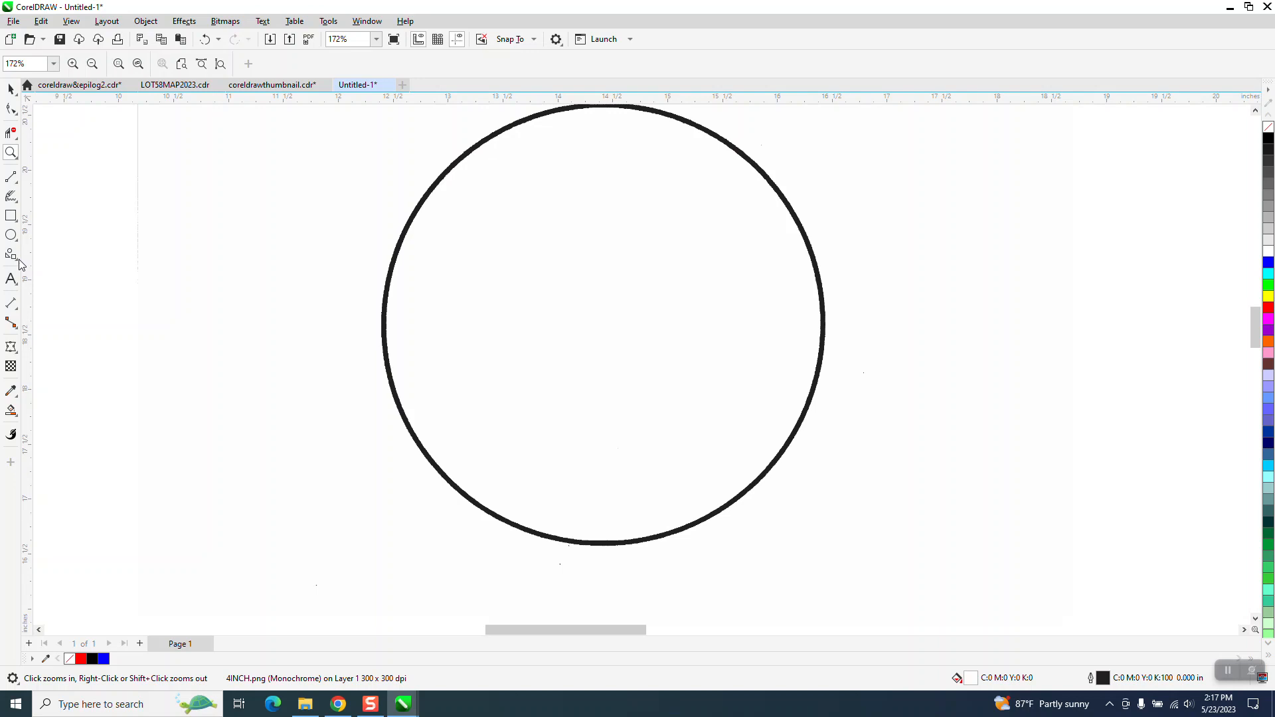
pyautogui.moveTo(20, 315)
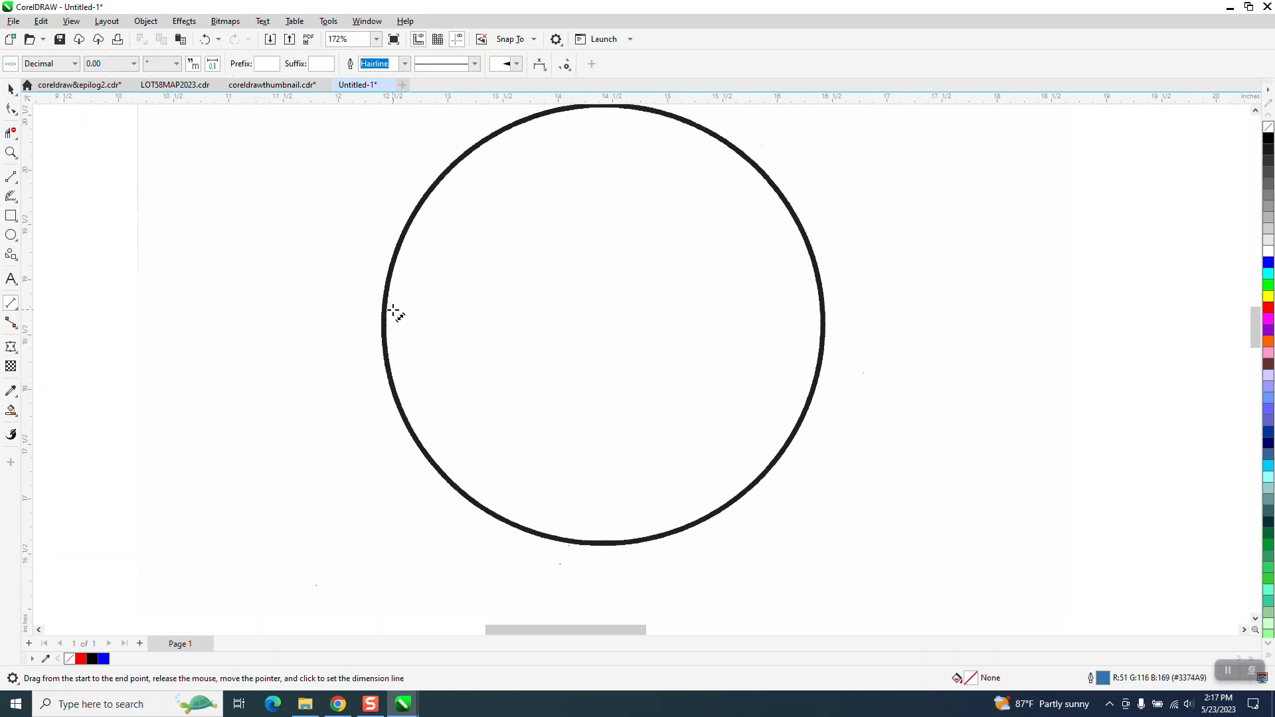
# Measure the circle edge to edge with a dimension line reading about 3.99 inches
pyautogui.moveTo(390, 315); pyautogui.dragTo(735, 318)
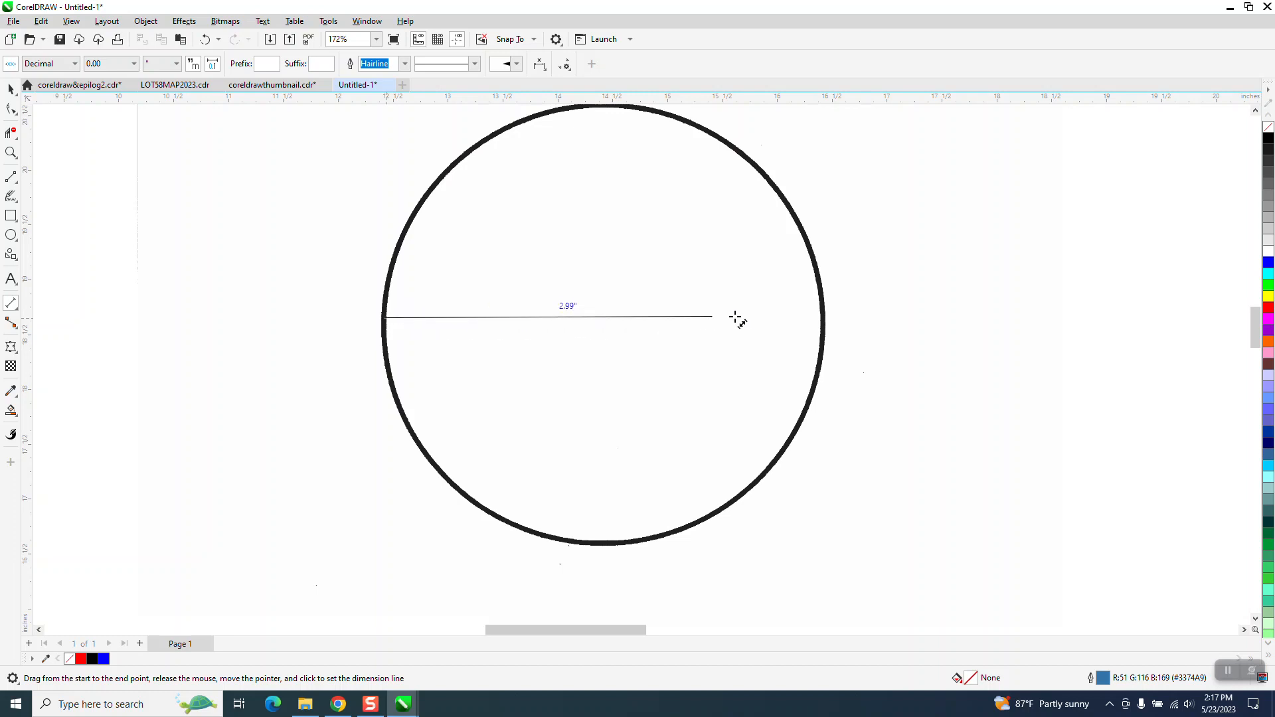
pyautogui.moveTo(711, 317); pyautogui.dragTo(823, 311)
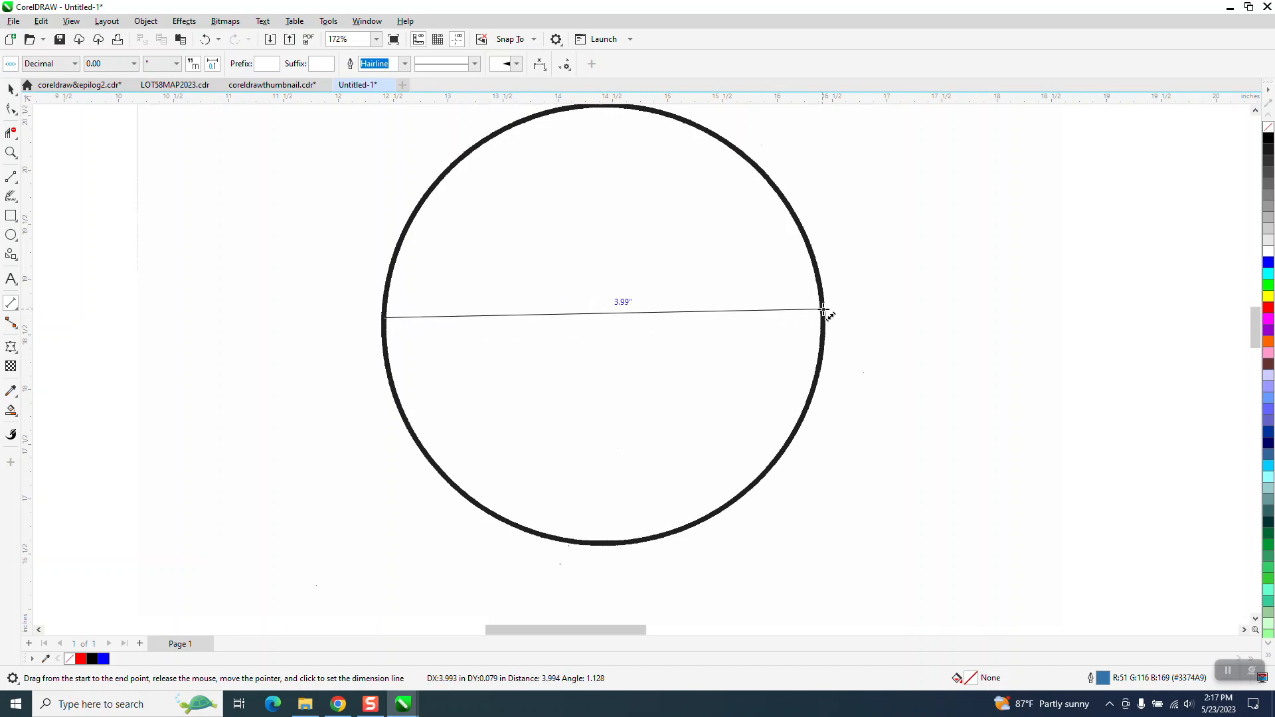
pyautogui.click(823, 313)
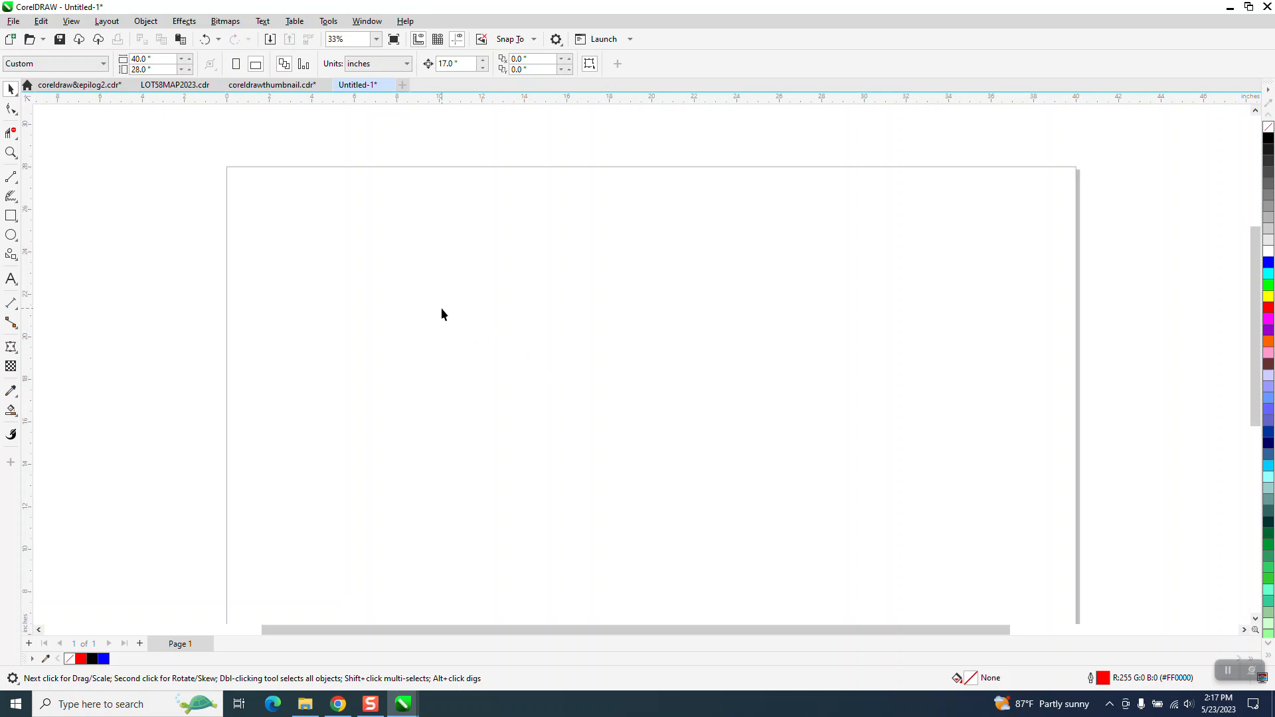
# Start re-importing the 4INCH scan from the page menu and dimension the drawn circle's diameter
pyautogui.rightClick(443, 314)
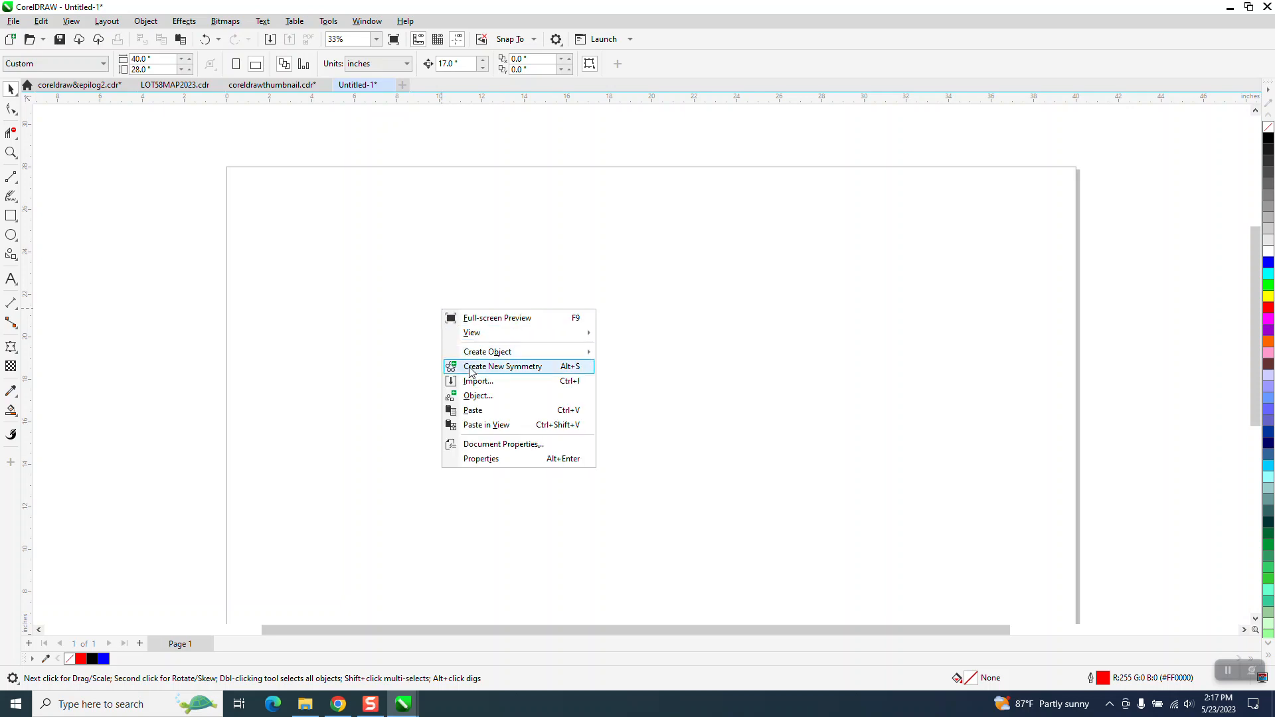
pyautogui.click(478, 380)
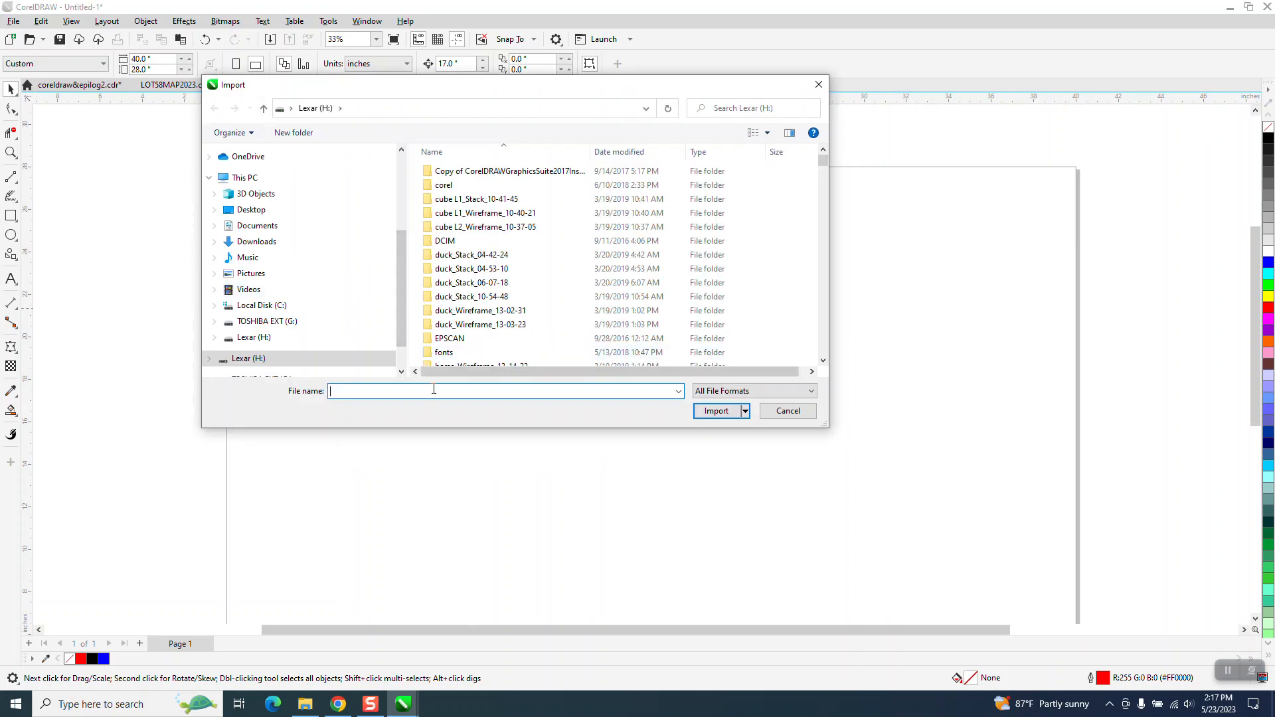
pyautogui.write('4')
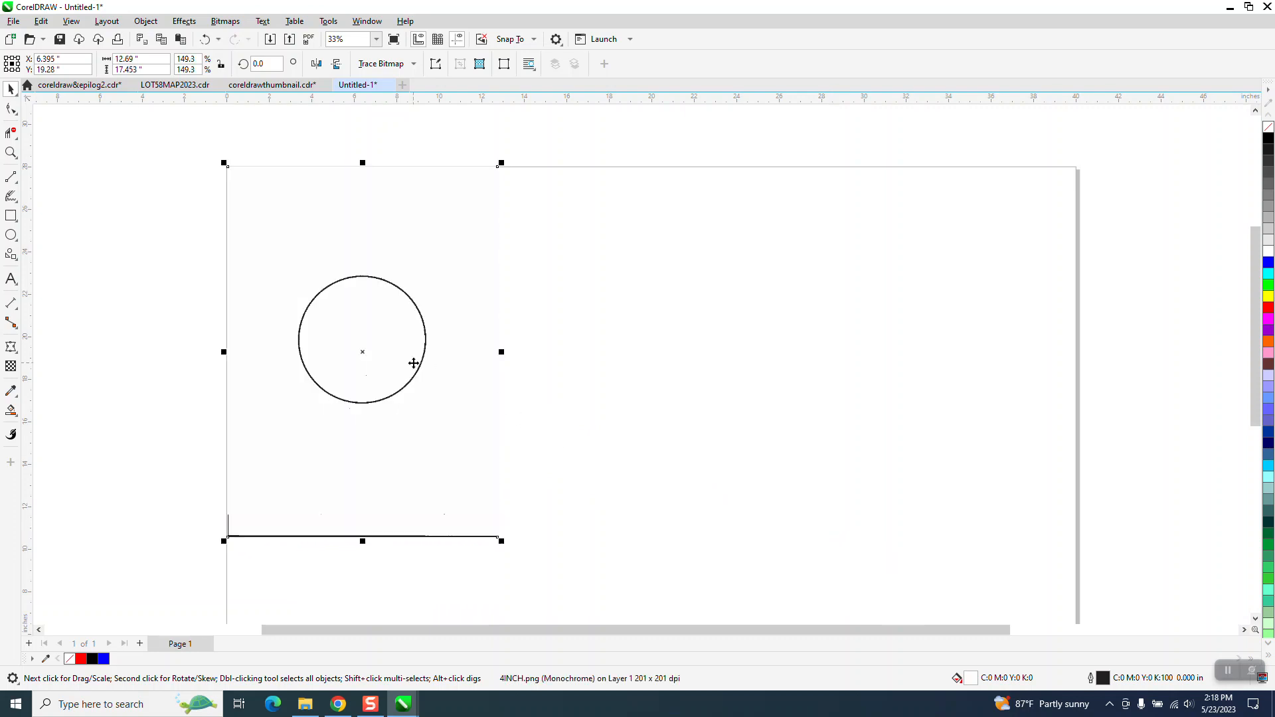
pyautogui.moveTo(415, 366)
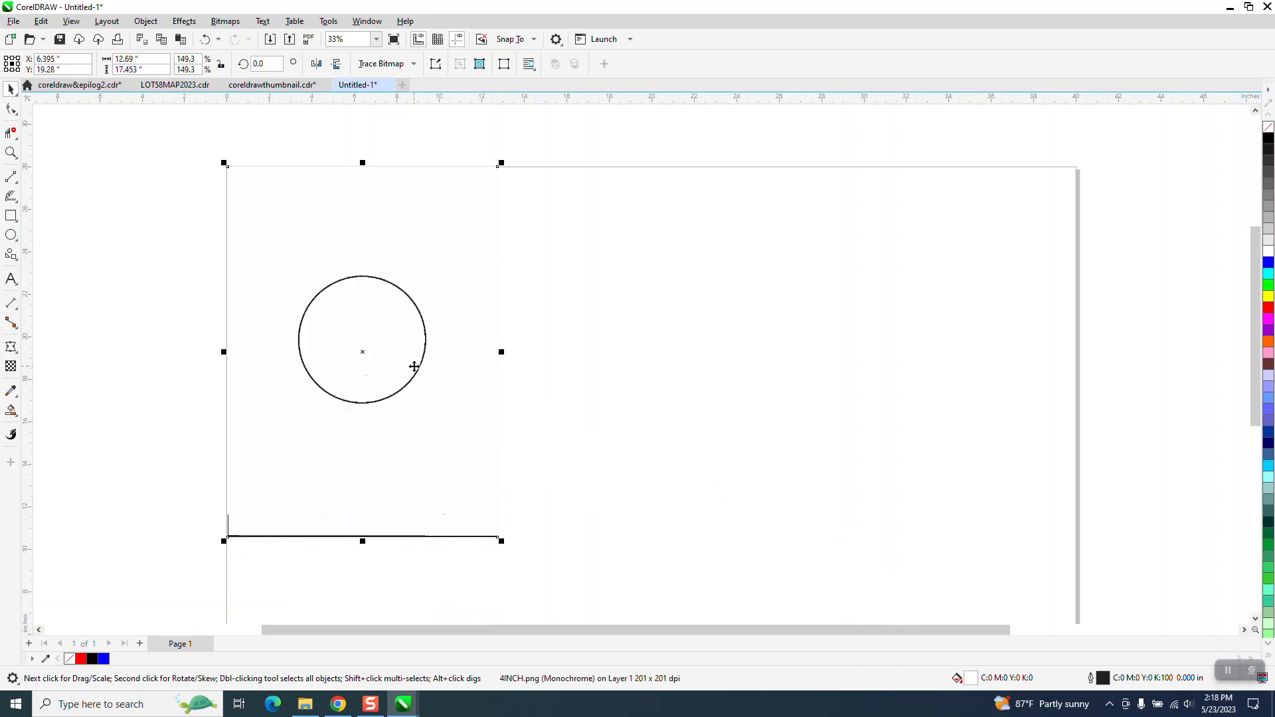
pyautogui.moveTo(12, 175)
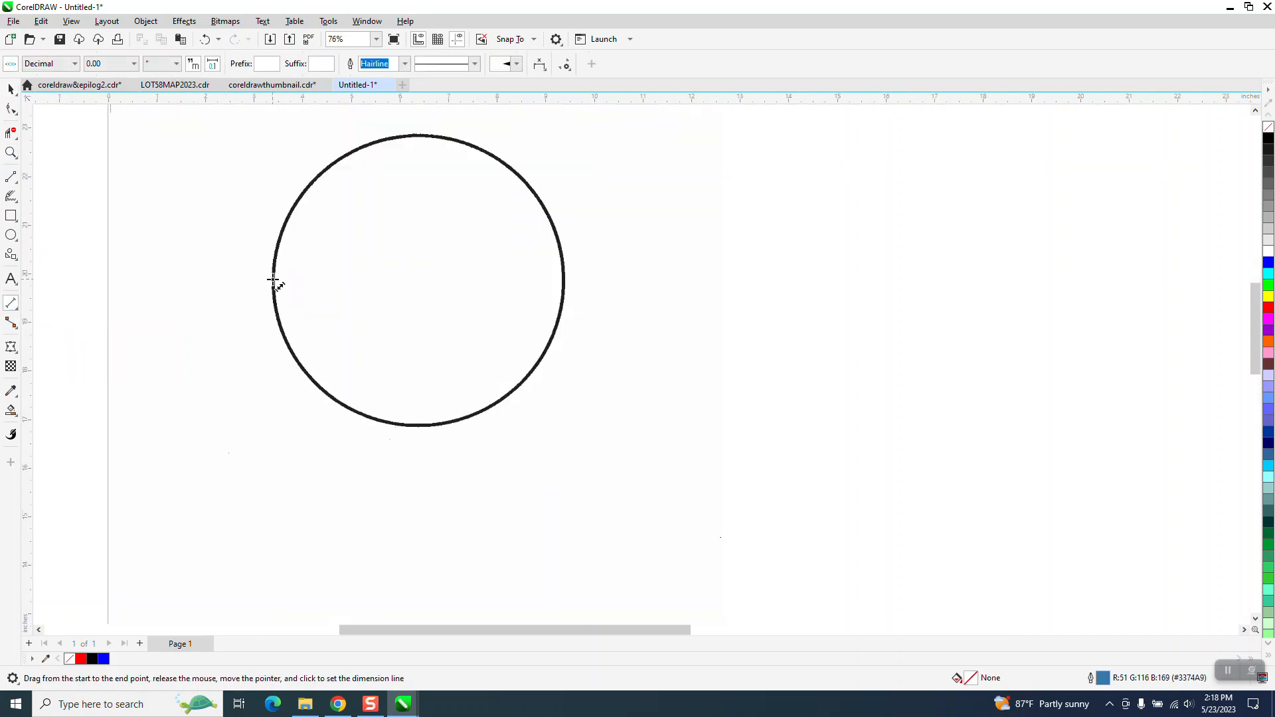
pyautogui.moveTo(274, 282); pyautogui.dragTo(564, 283)
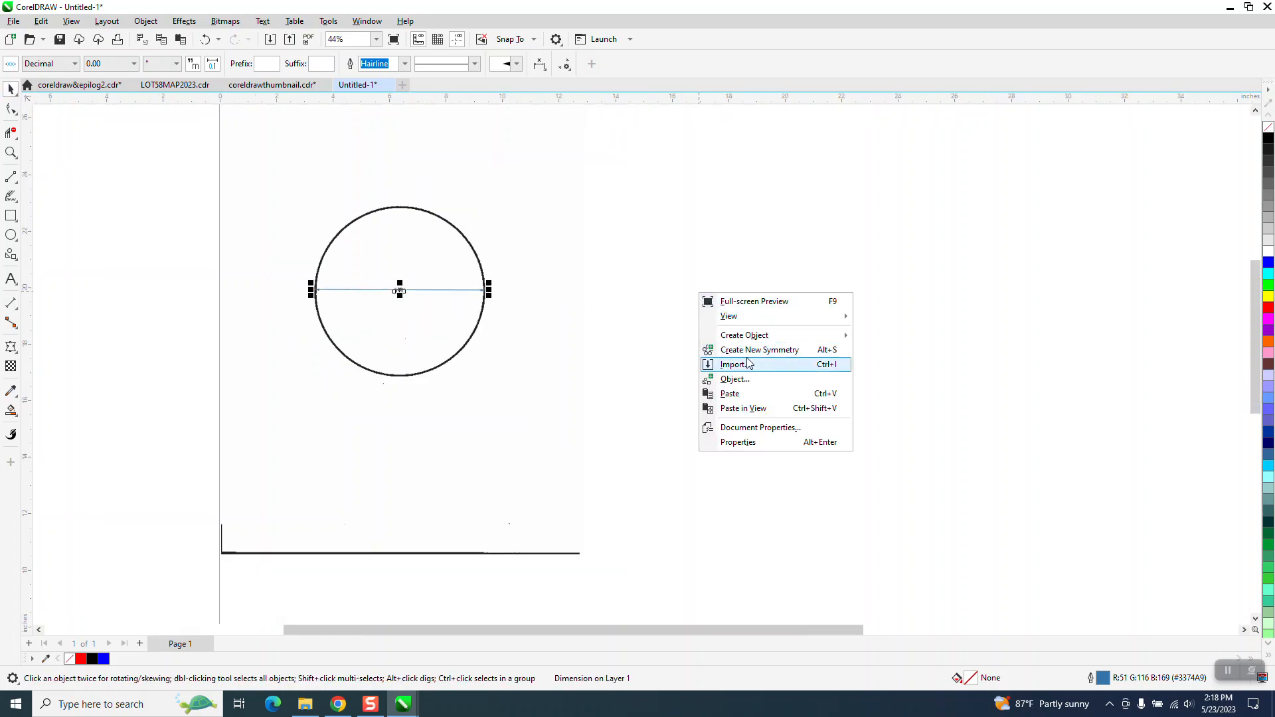
# Import 4INCH.png at original size, move it beside the drawn circle, and zoom in
pyautogui.click(733, 363)
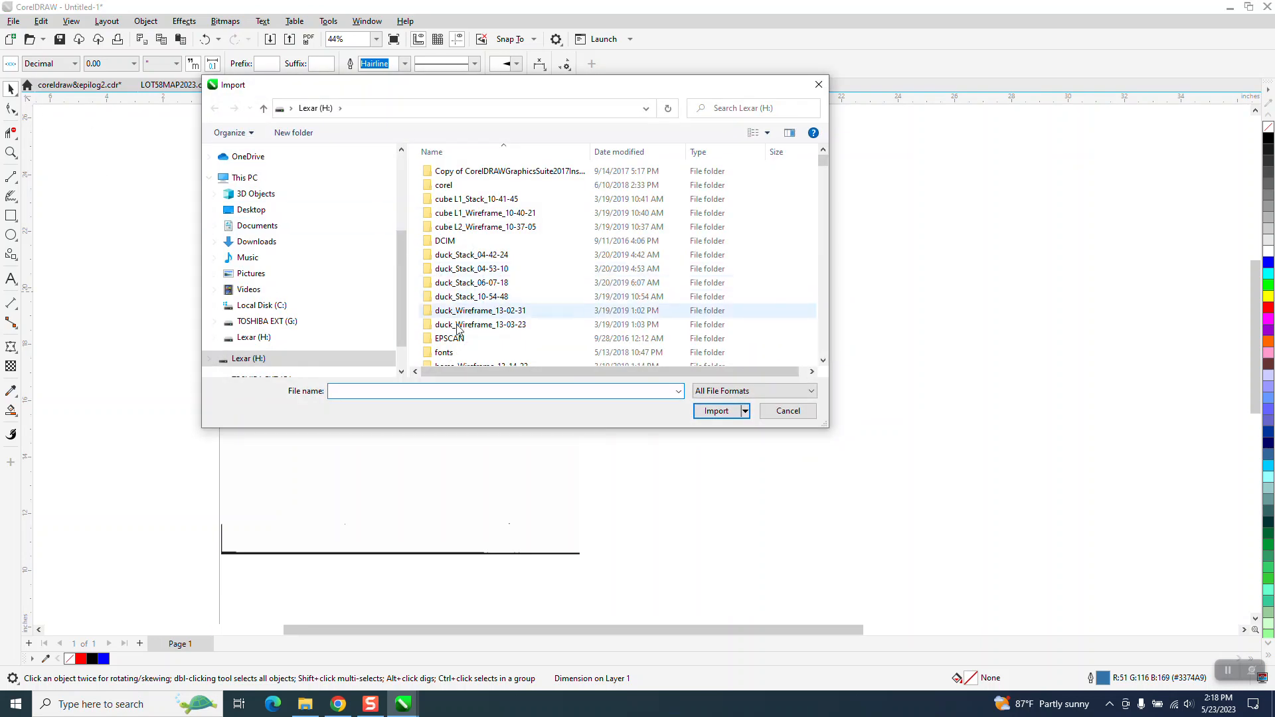
pyautogui.write('4')
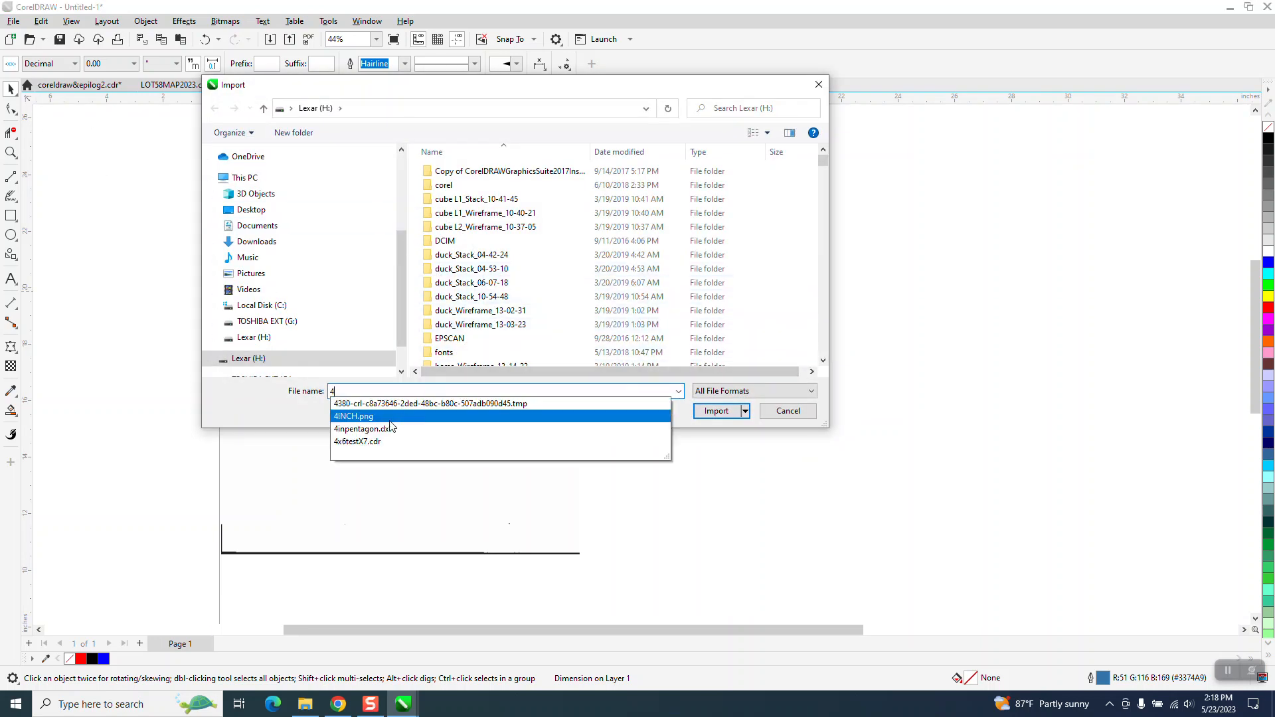
pyautogui.click(353, 416)
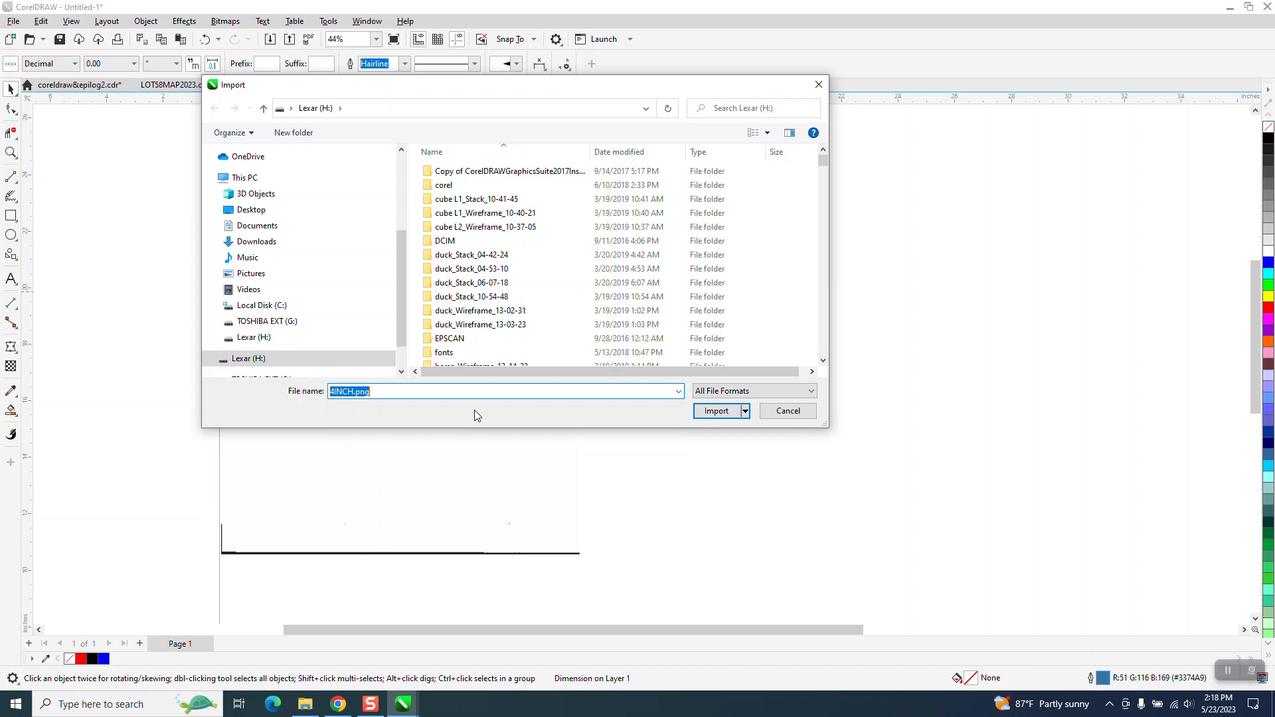
pyautogui.click(716, 411)
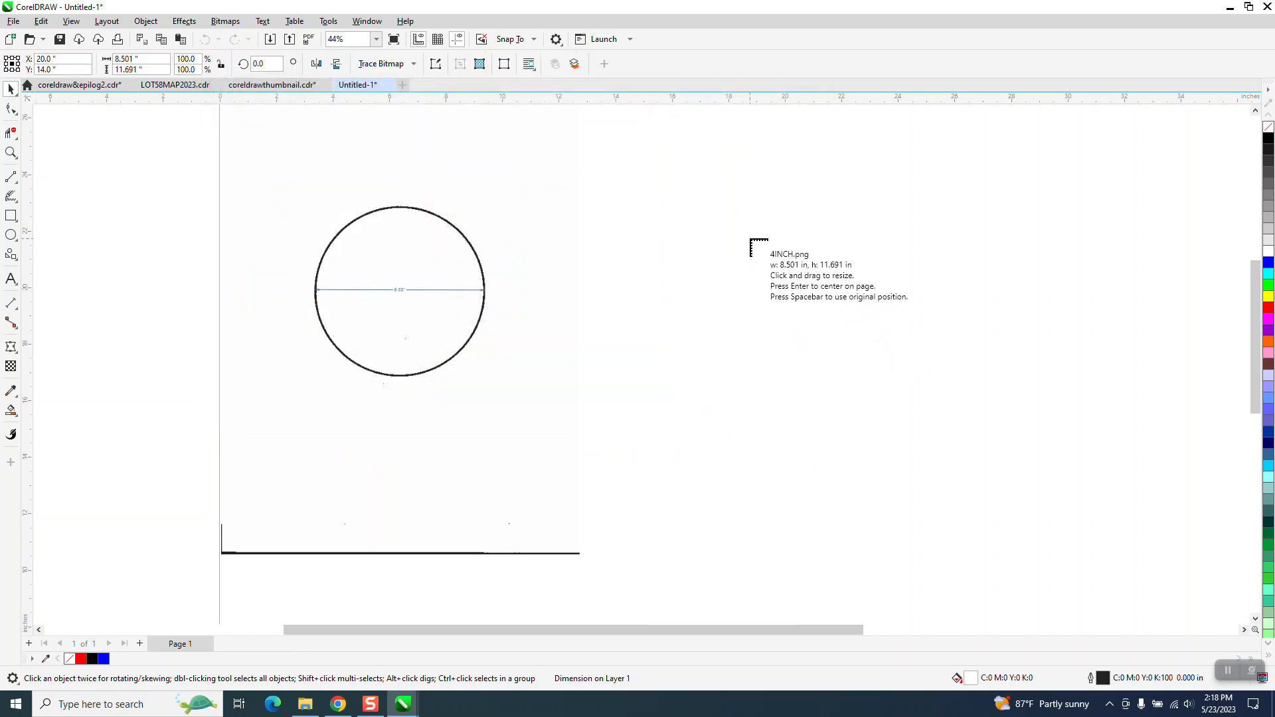
pyautogui.click(783, 451)
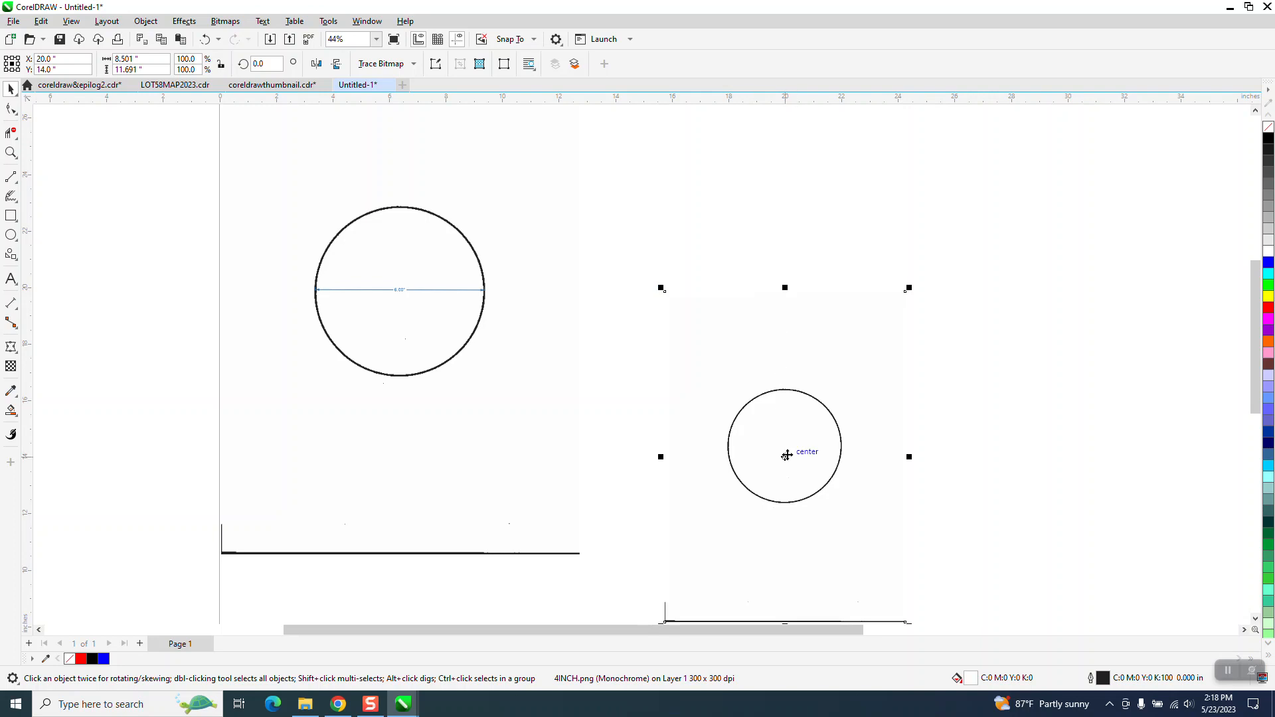
pyautogui.moveTo(785, 452); pyautogui.dragTo(765, 329)
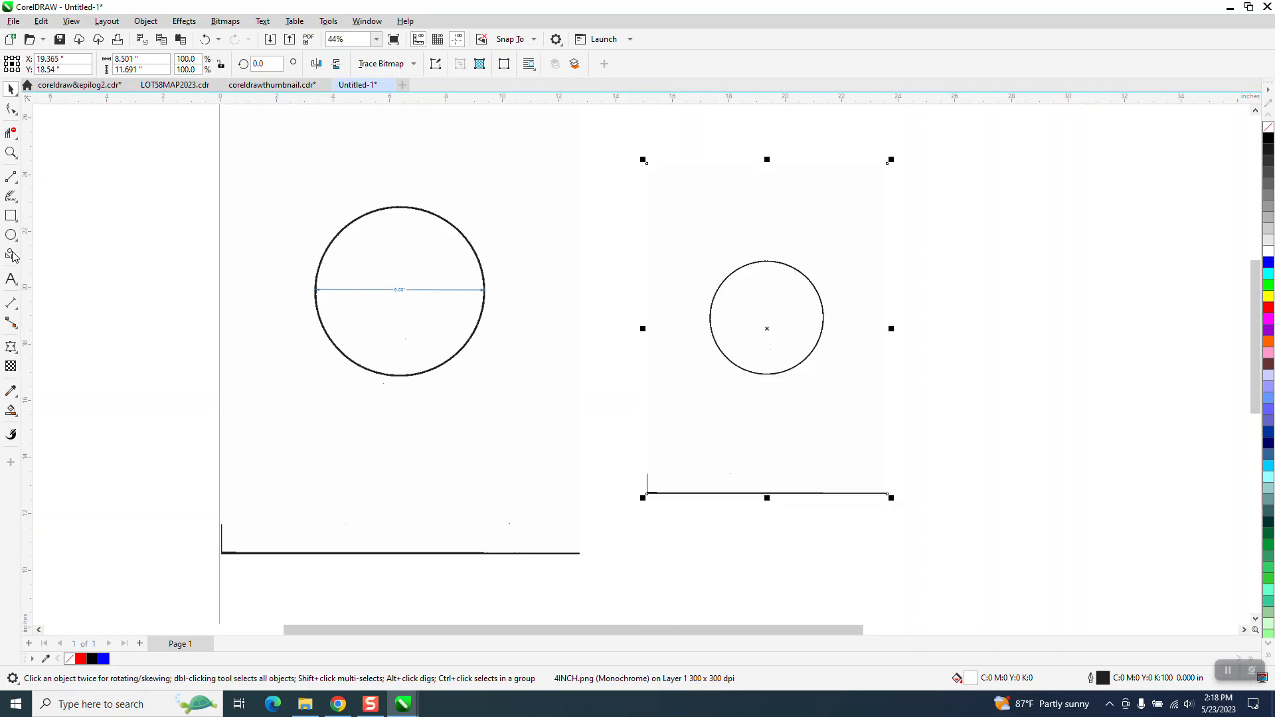
pyautogui.click(766, 318)
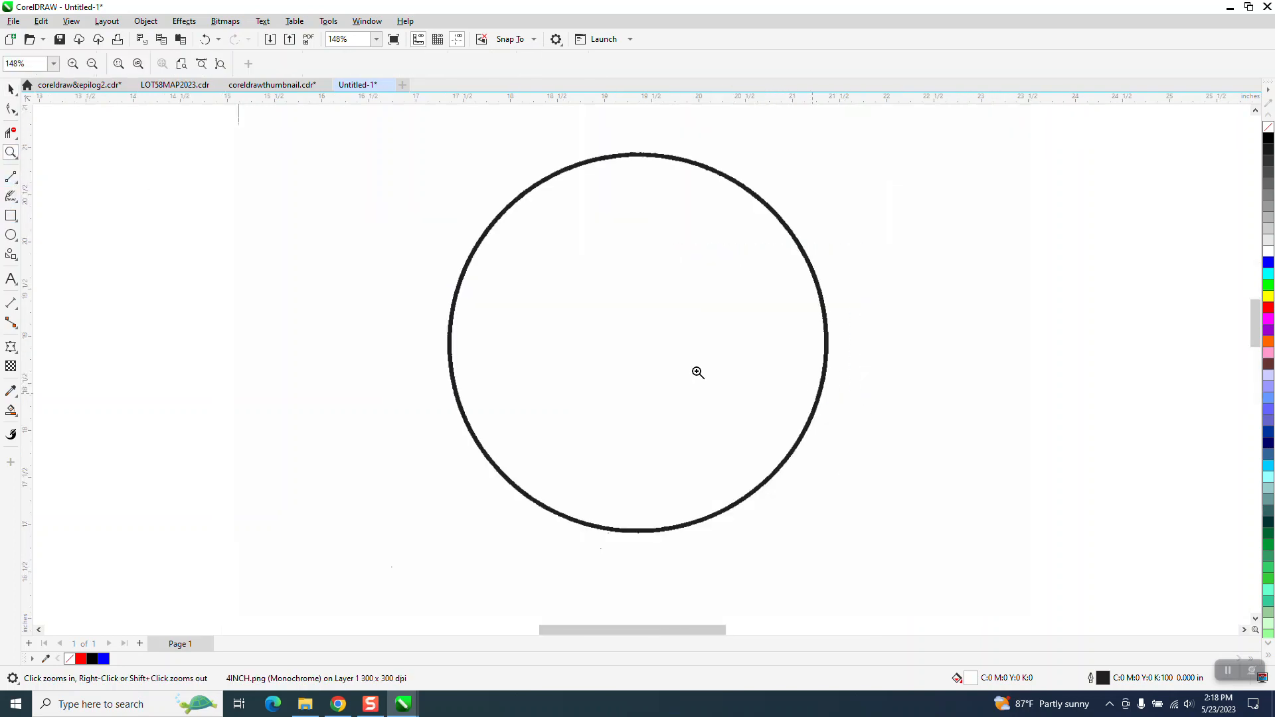
pyautogui.moveTo(724, 412)
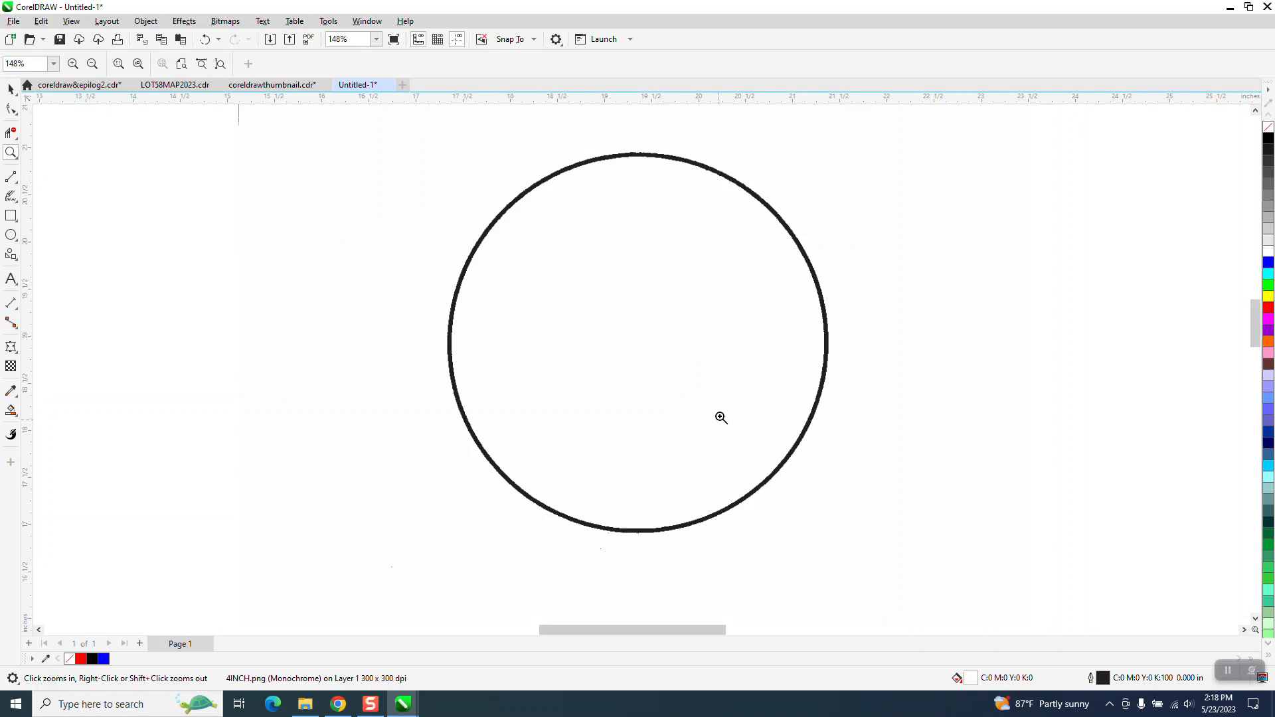
pyautogui.moveTo(676, 351)
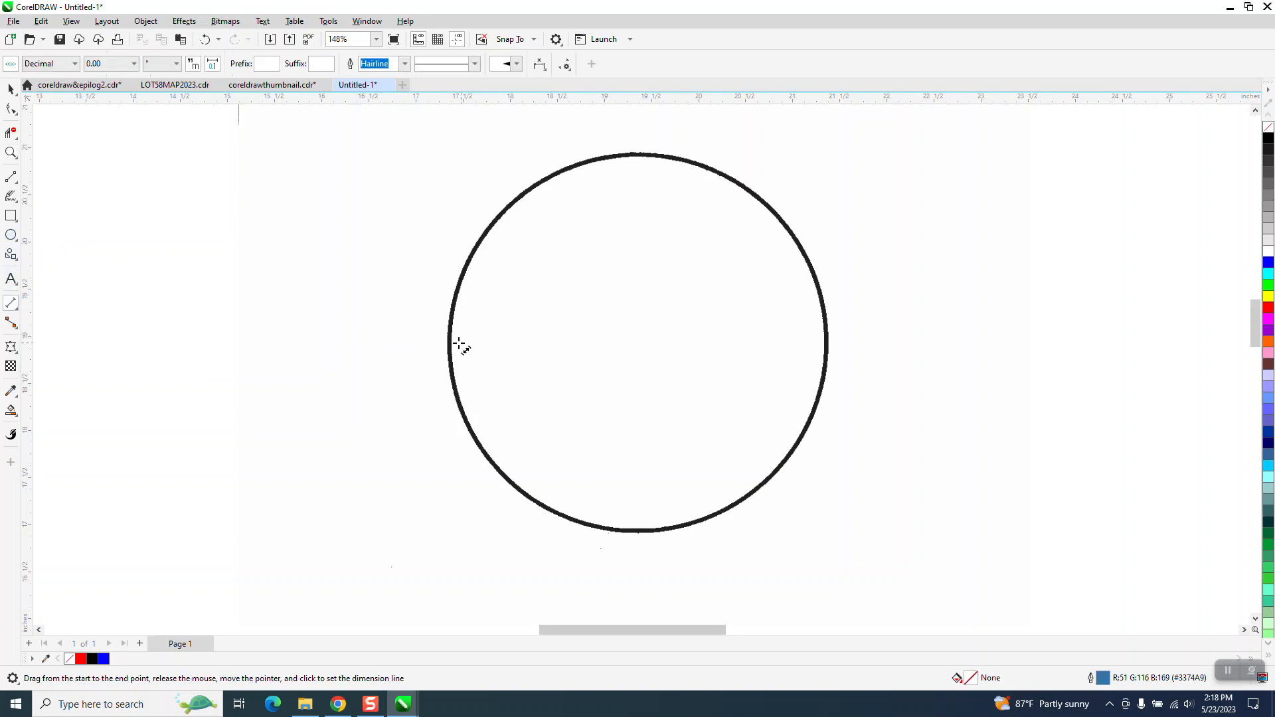
# Dimension the scanned circle's diameter at 4.00" and zoom in on the line's left end
pyautogui.moveTo(453, 340); pyautogui.dragTo(828, 345)
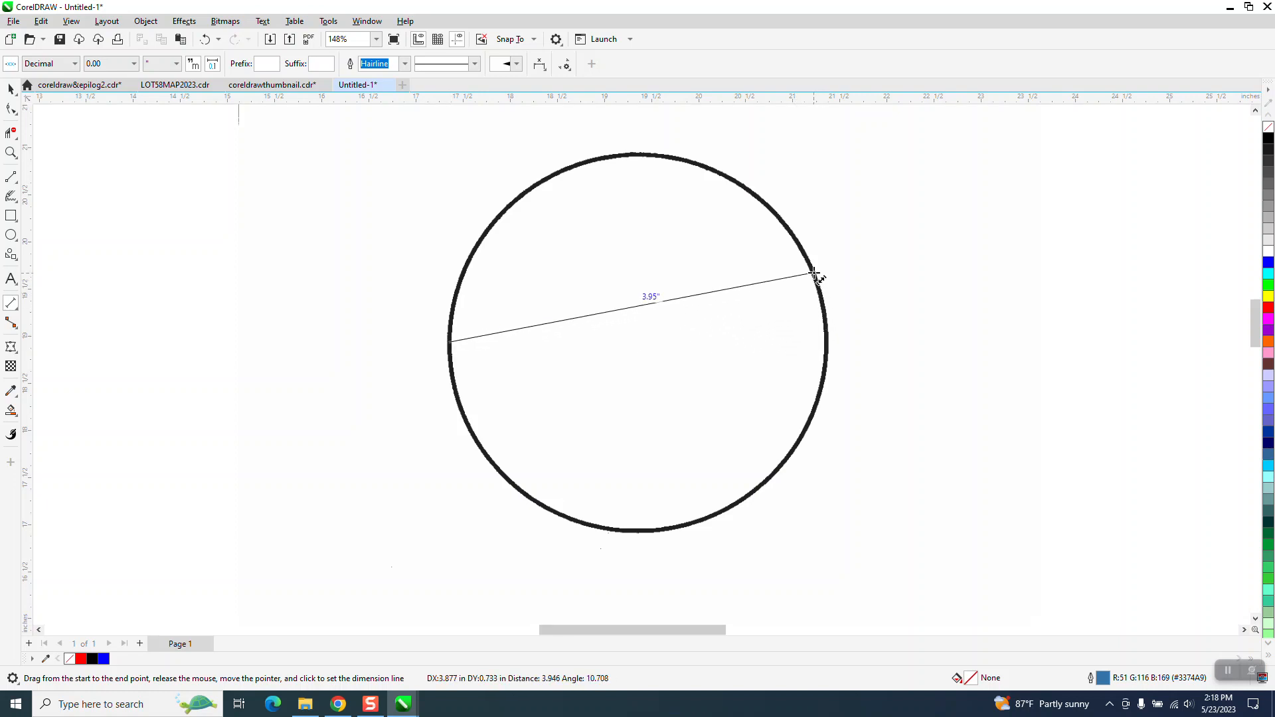
pyautogui.moveTo(813, 274); pyautogui.dragTo(826, 341)
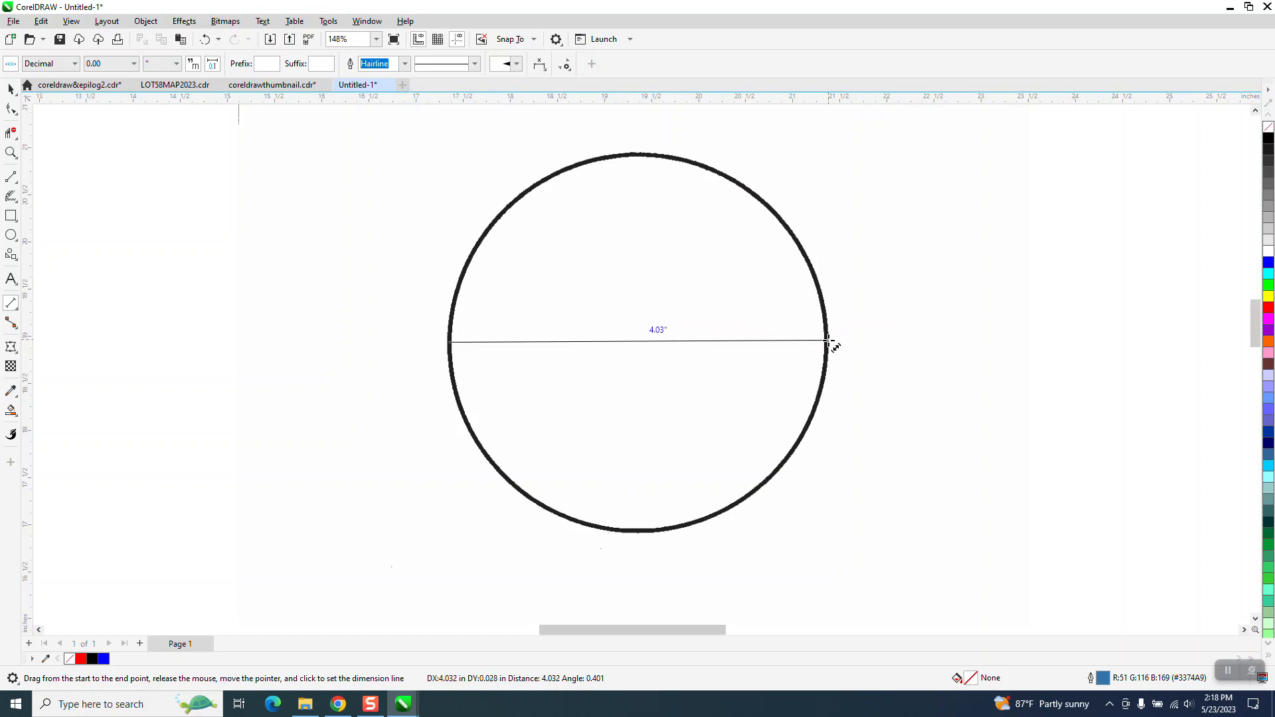
pyautogui.moveTo(828, 339)
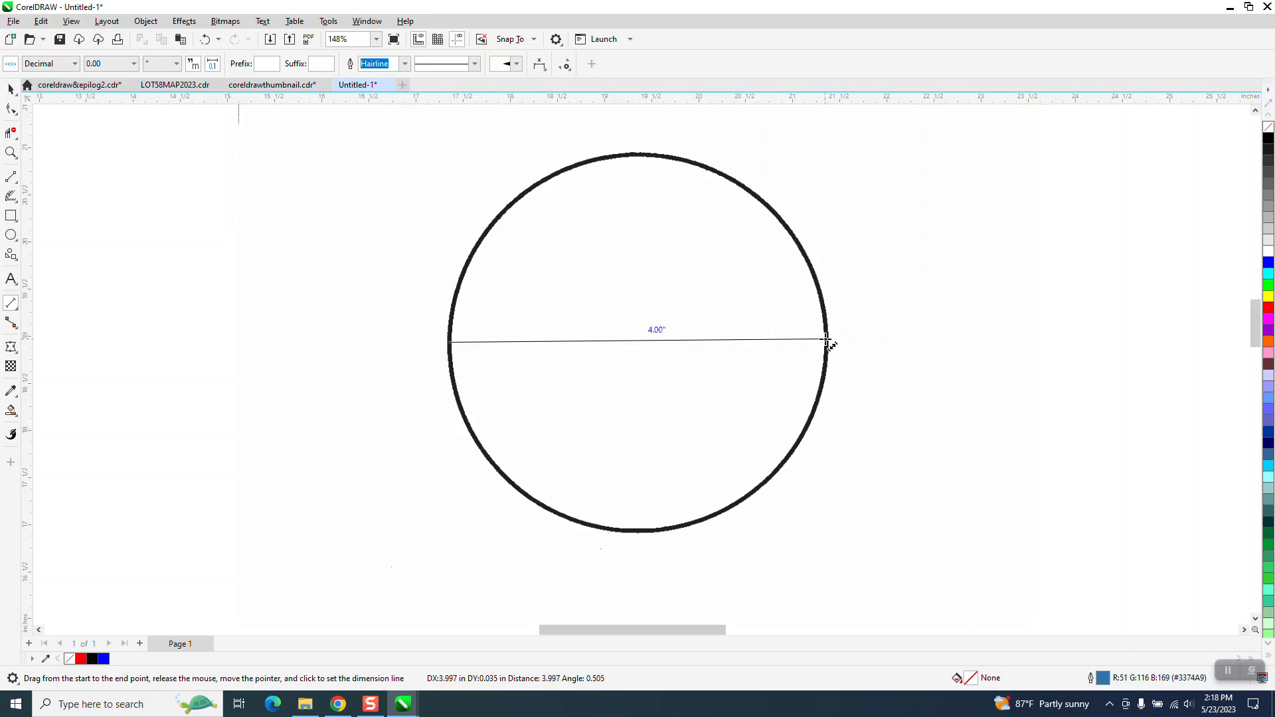
pyautogui.click(825, 339)
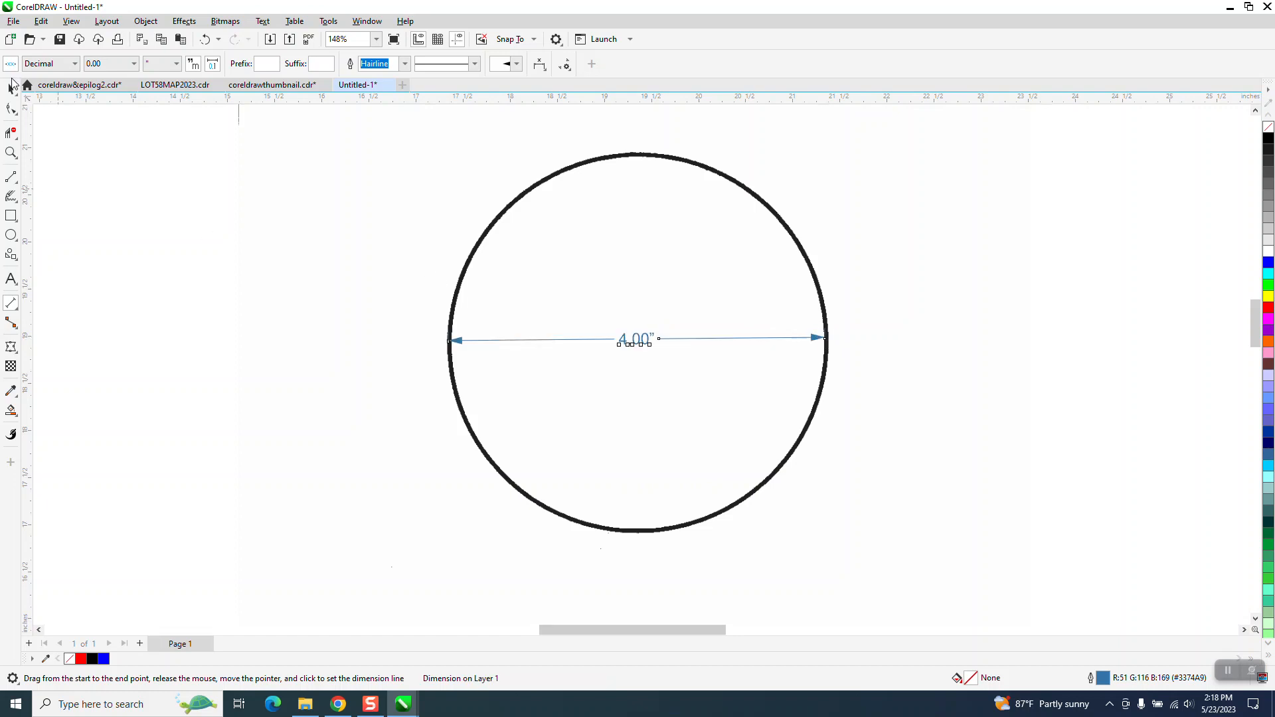
pyautogui.click(11, 88)
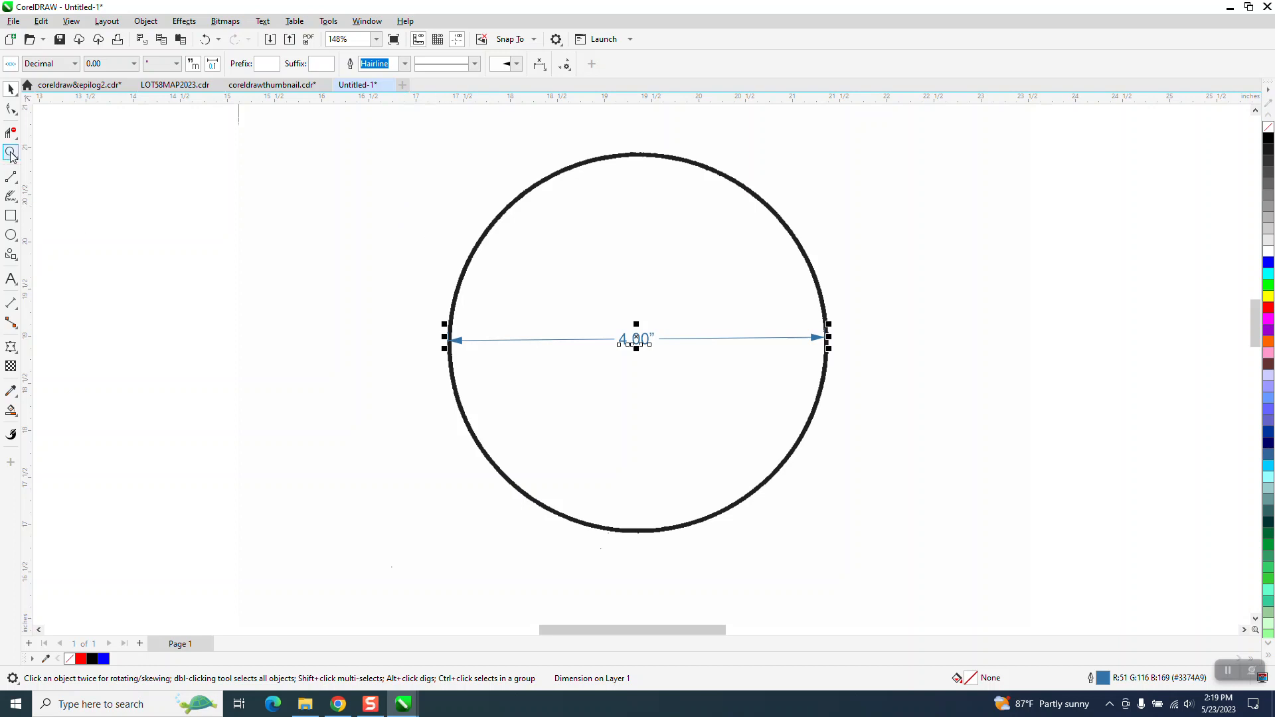
pyautogui.click(12, 152)
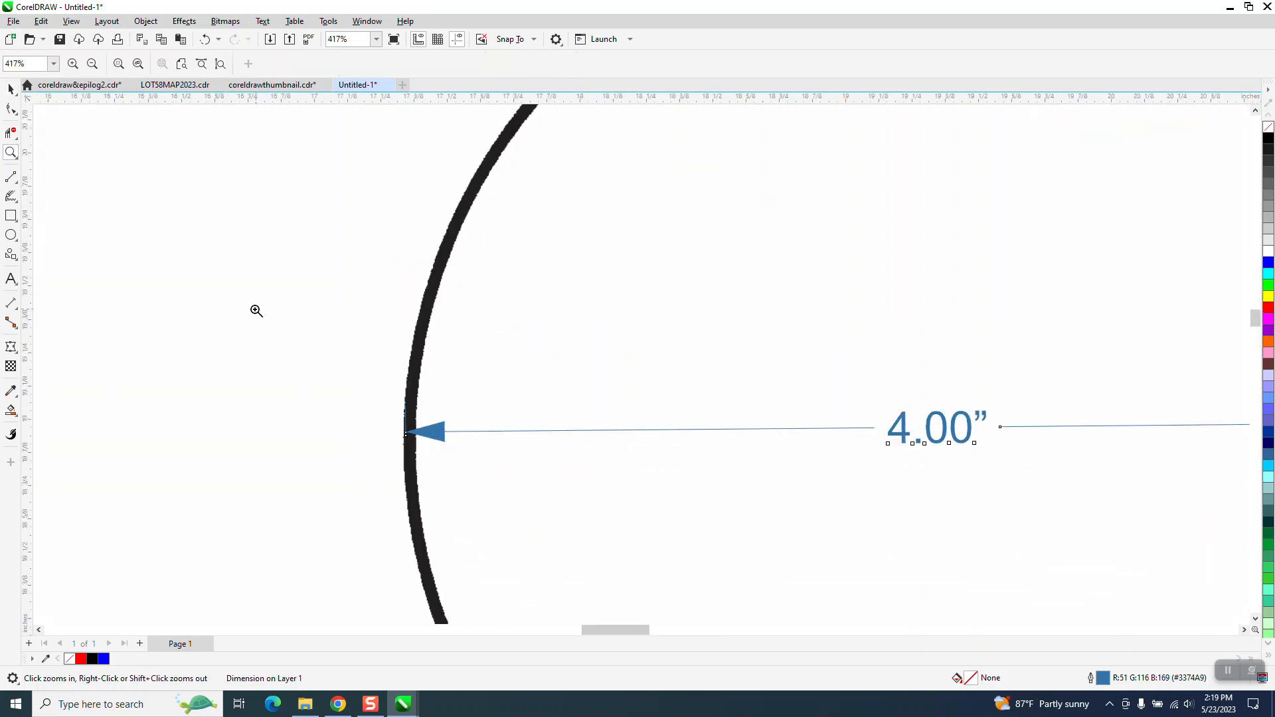